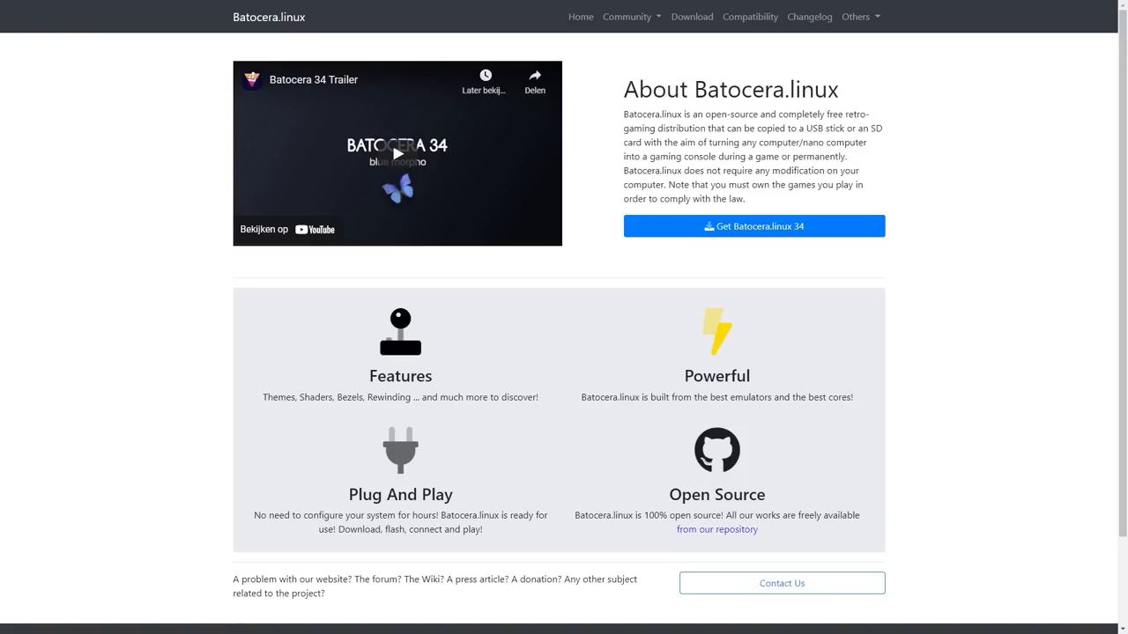
Open the Batocera.linux 34 download page listing builds by architecture for PCs and handhelds.
{"action": "triple_click", "coordinate": [732, 89]}
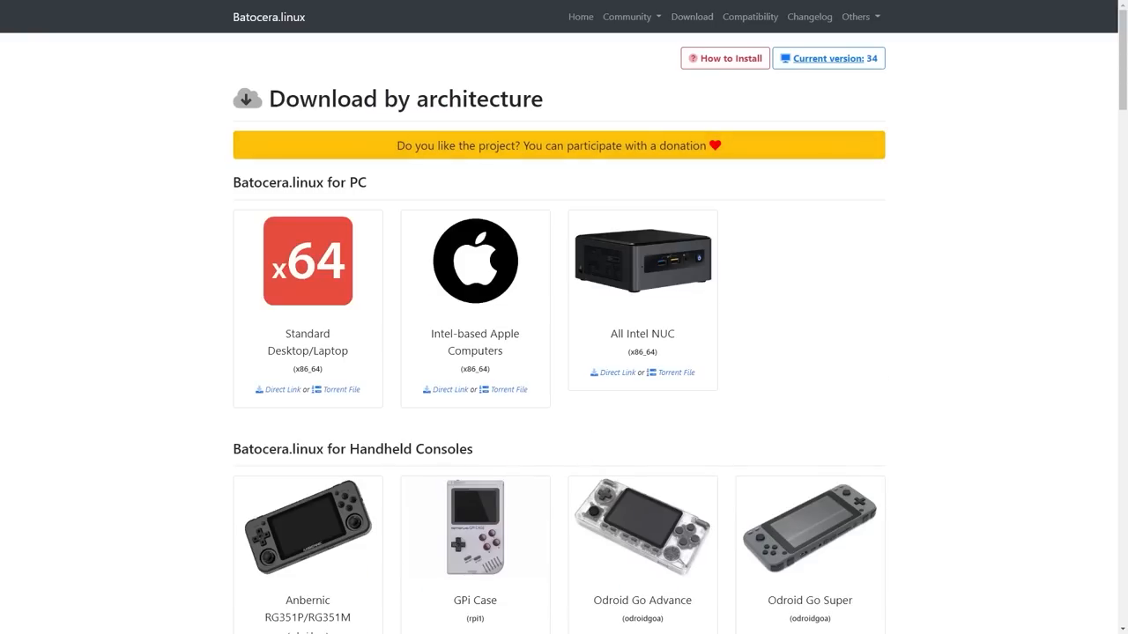
{"action": "scroll", "scroll_direction": "down", "scroll_amount": 3}
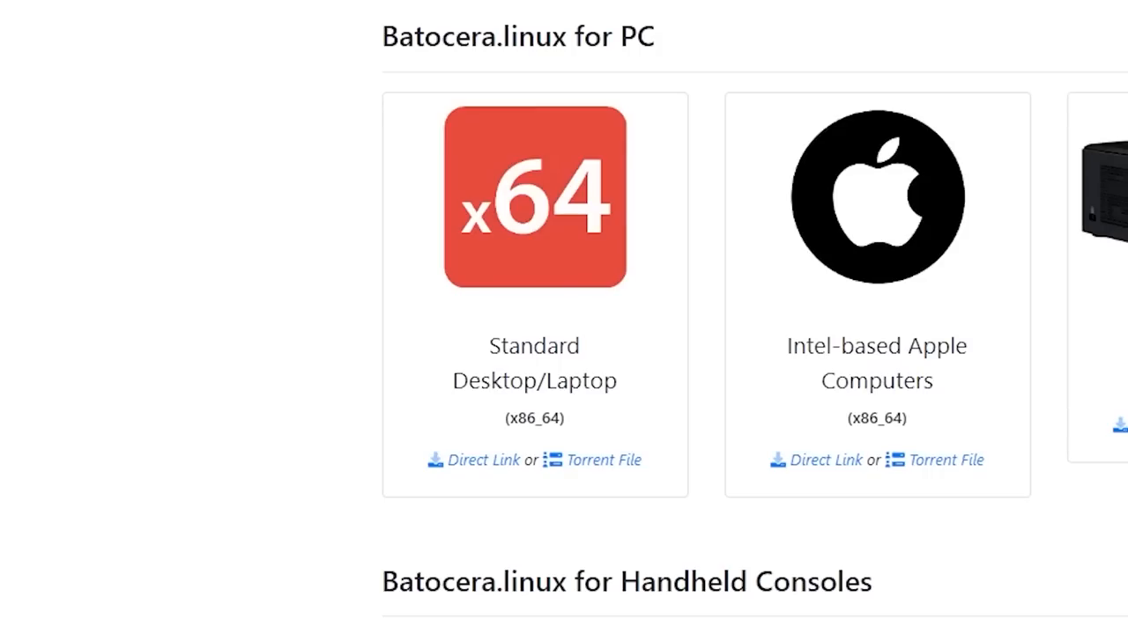
{"action": "double_click", "coordinate": [520, 417]}
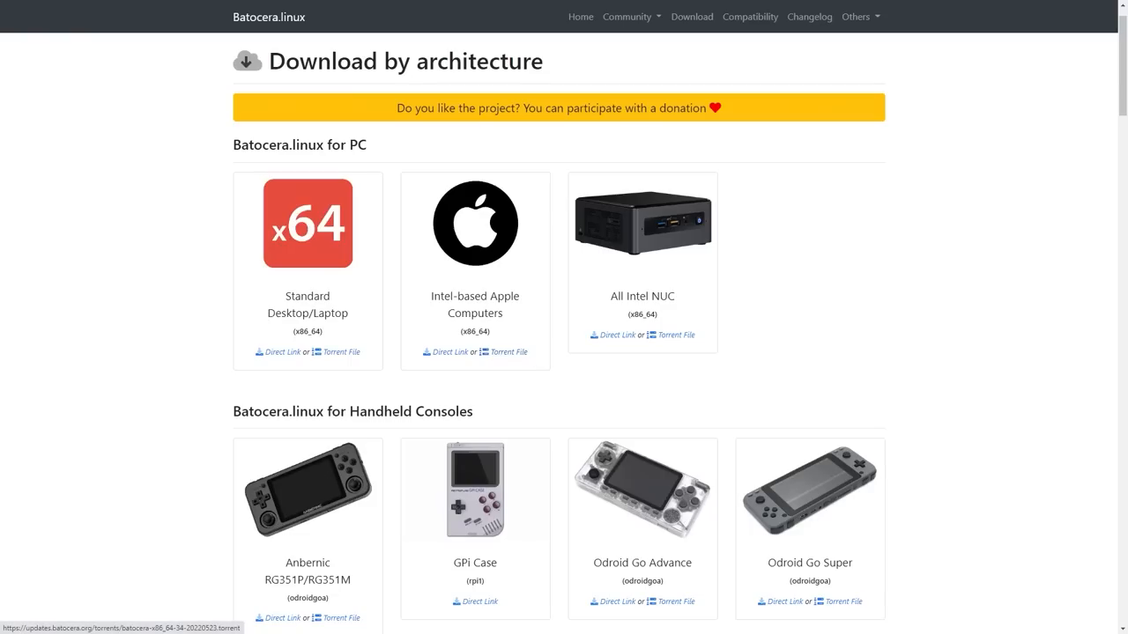
{"action": "scroll", "scroll_direction": "down", "scroll_amount": 3}
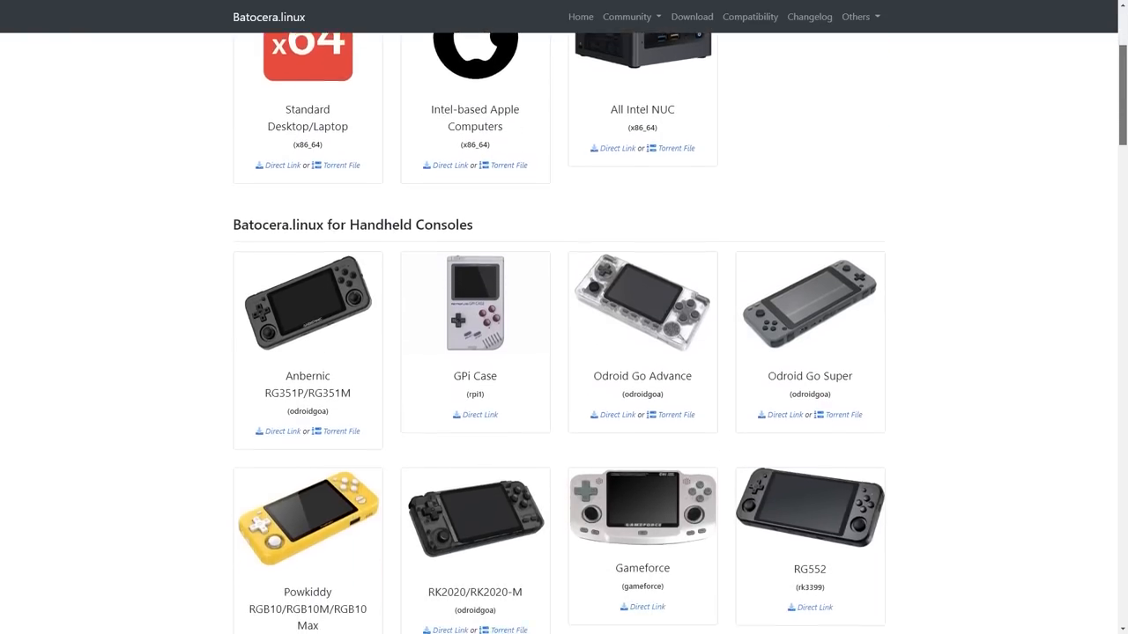
{"action": "scroll", "scroll_direction": "down", "scroll_amount": 3}
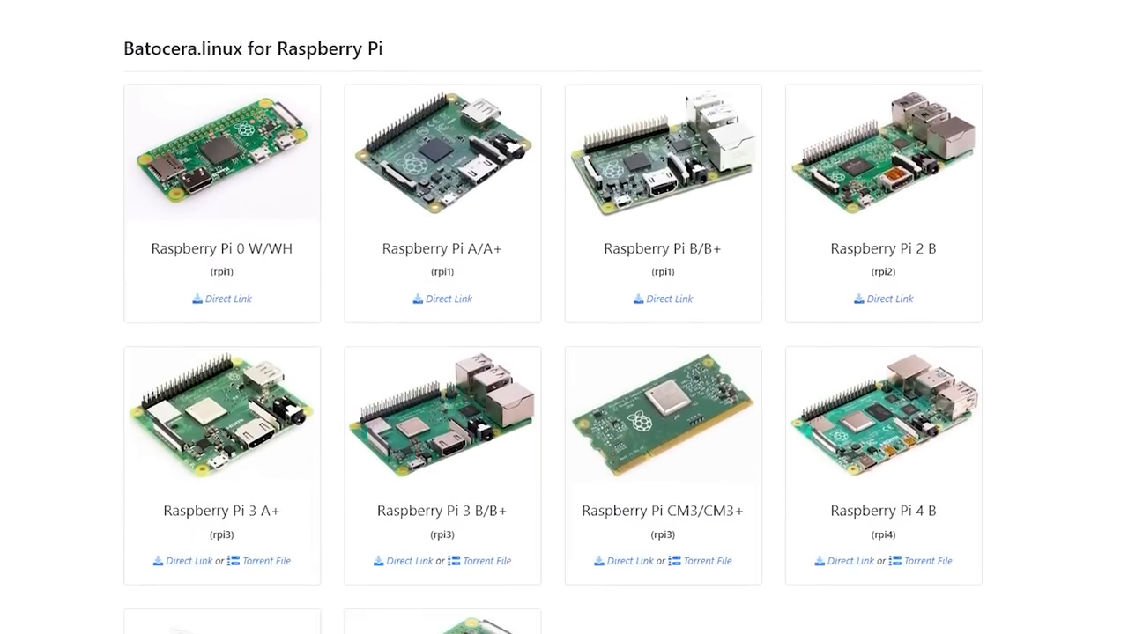
{"action": "scroll", "scroll_direction": "down", "scroll_amount": 3}
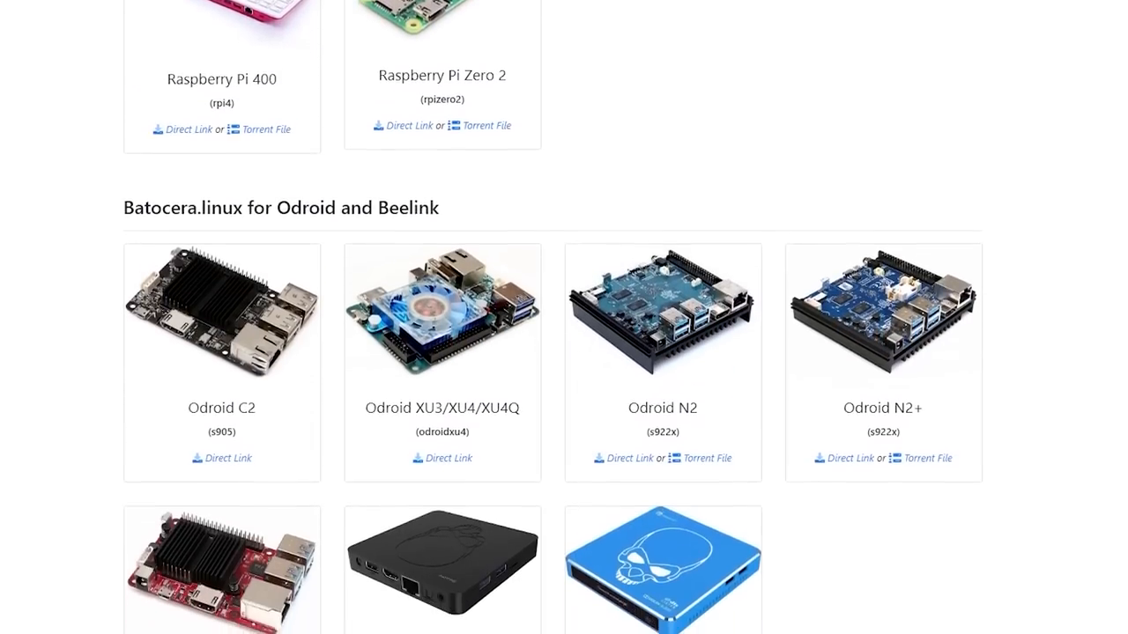
{"action": "scroll", "scroll_direction": "down", "scroll_amount": 3}
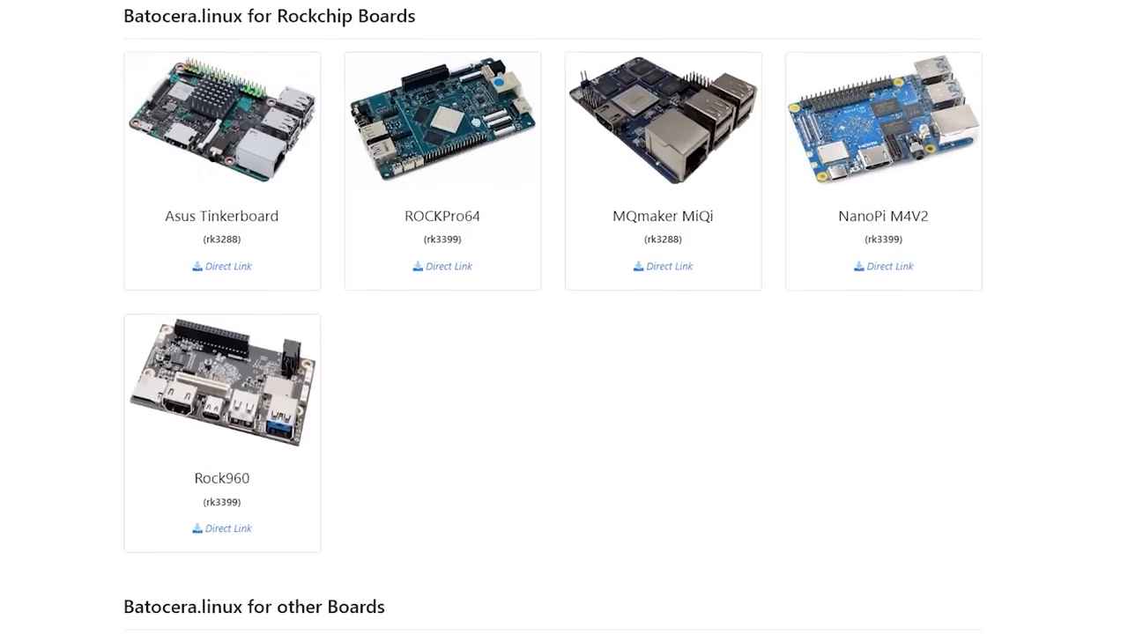
{"action": "scroll", "scroll_direction": "down", "scroll_amount": 3}
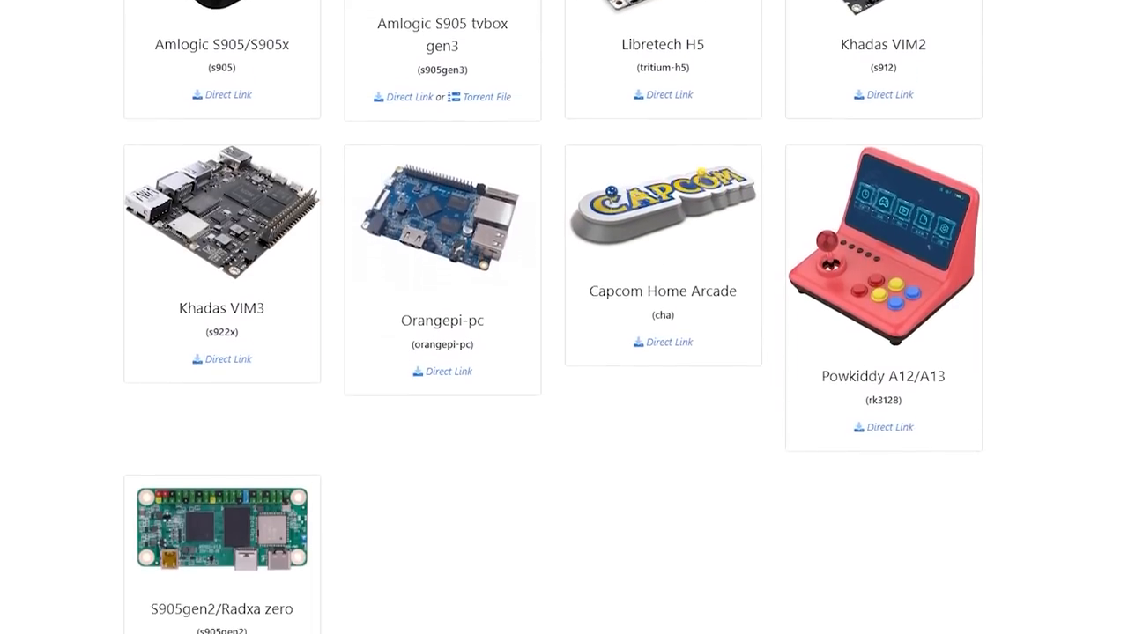
{"action": "scroll", "scroll_direction": "down", "scroll_amount": 3}
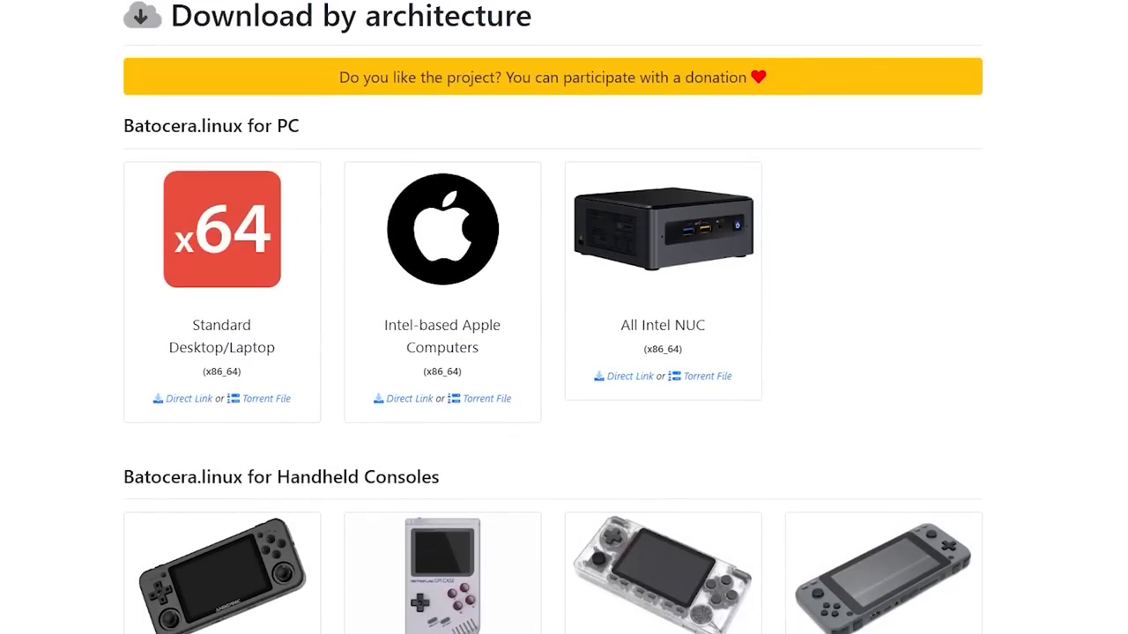
{"action": "mouse_move", "coordinate": [265, 399]}
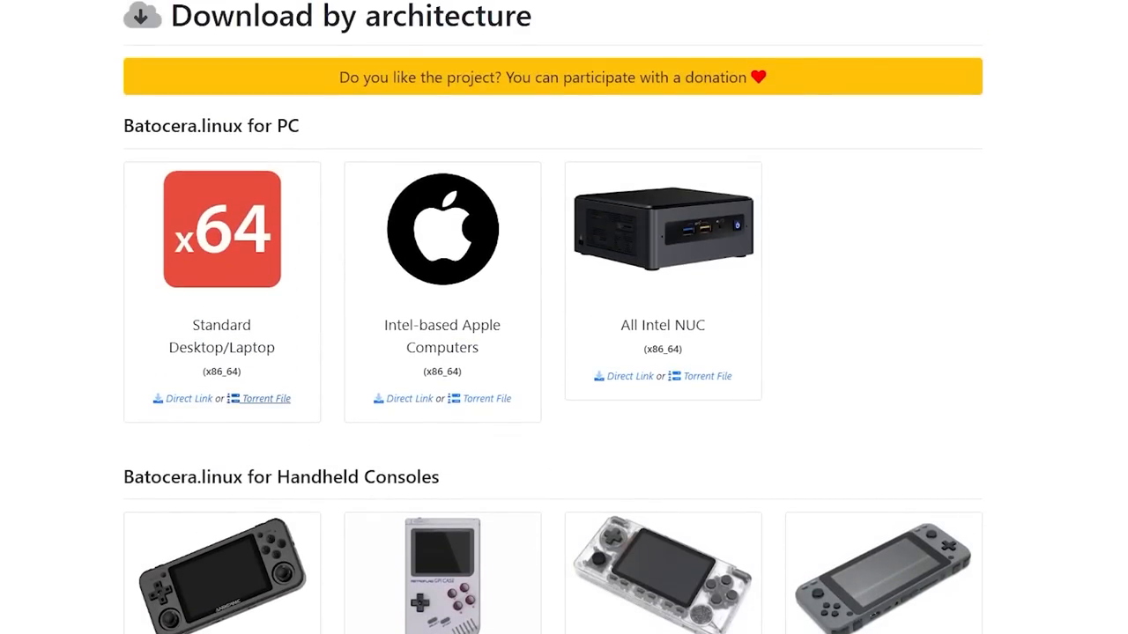